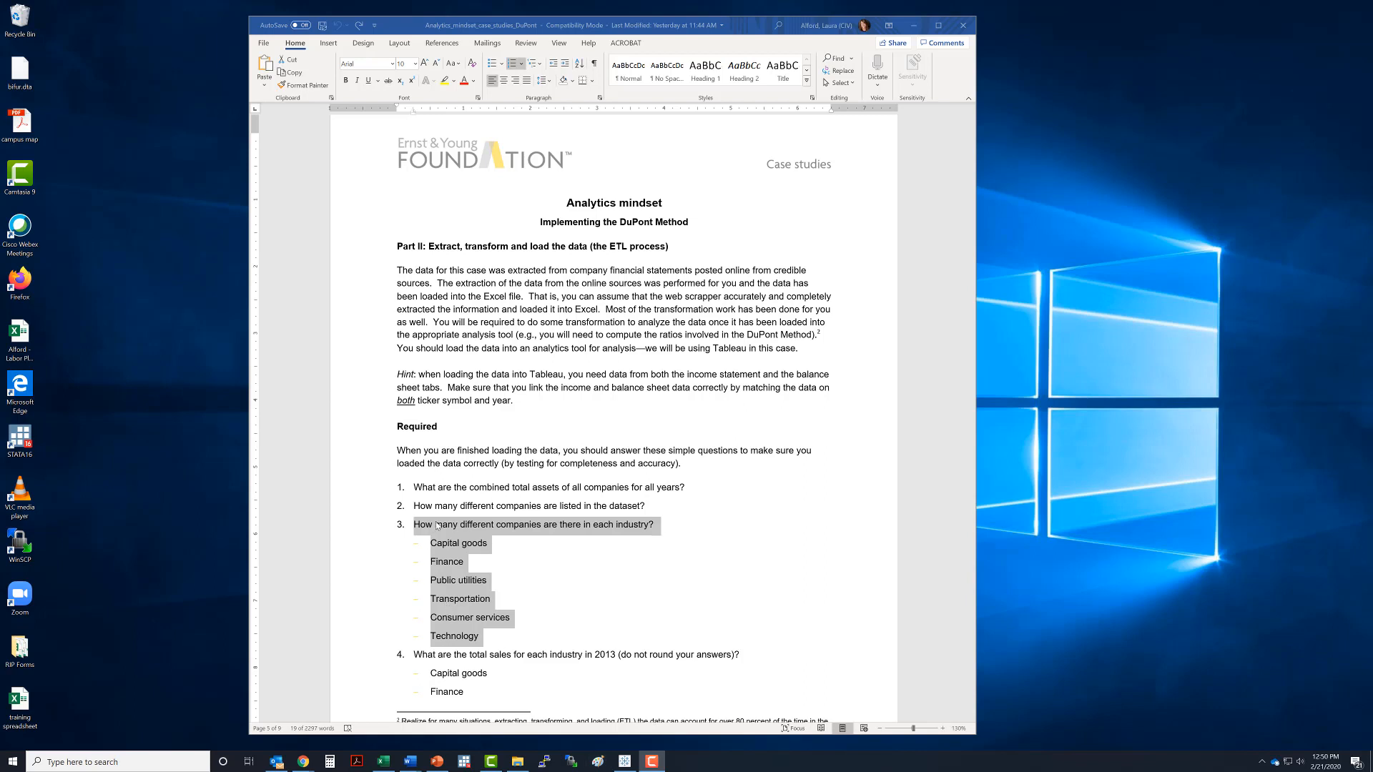
pyautogui.moveTo(582, 529)
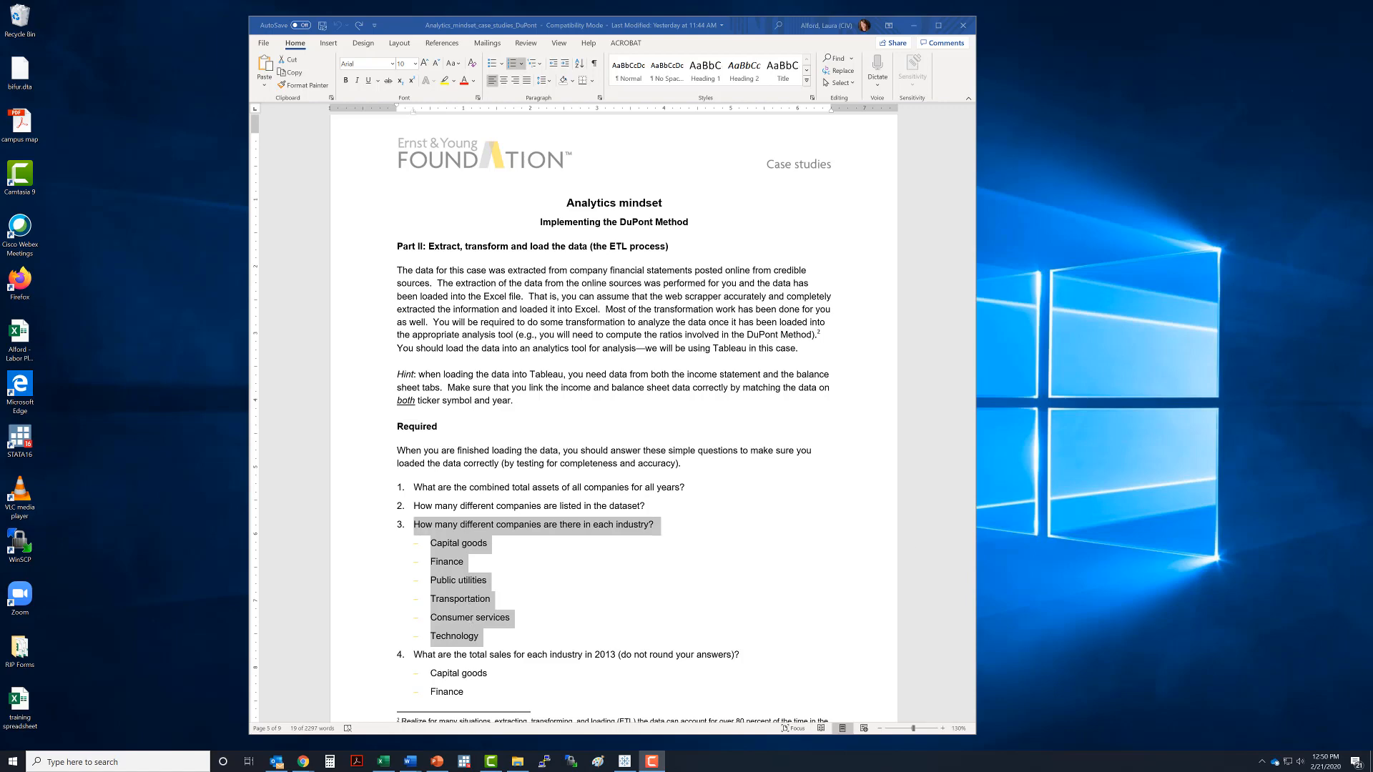
# - Minimize the Word window with the DuPont case document to reveal the desktop
pyautogui.click(914, 26)
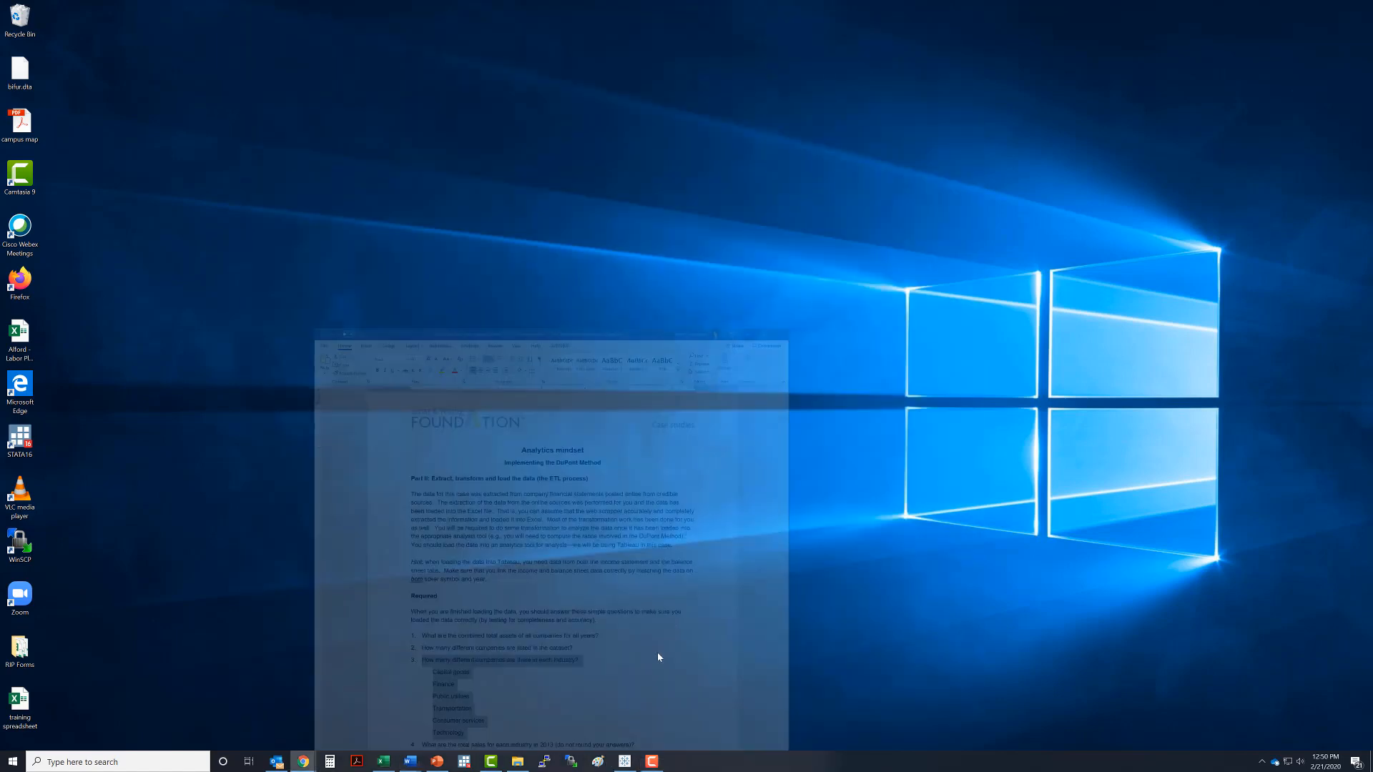
# - Switch to Tableau's P2.Q3 worksheet and remove Industry from Rows, leaving it empty
pyautogui.click(625, 761)
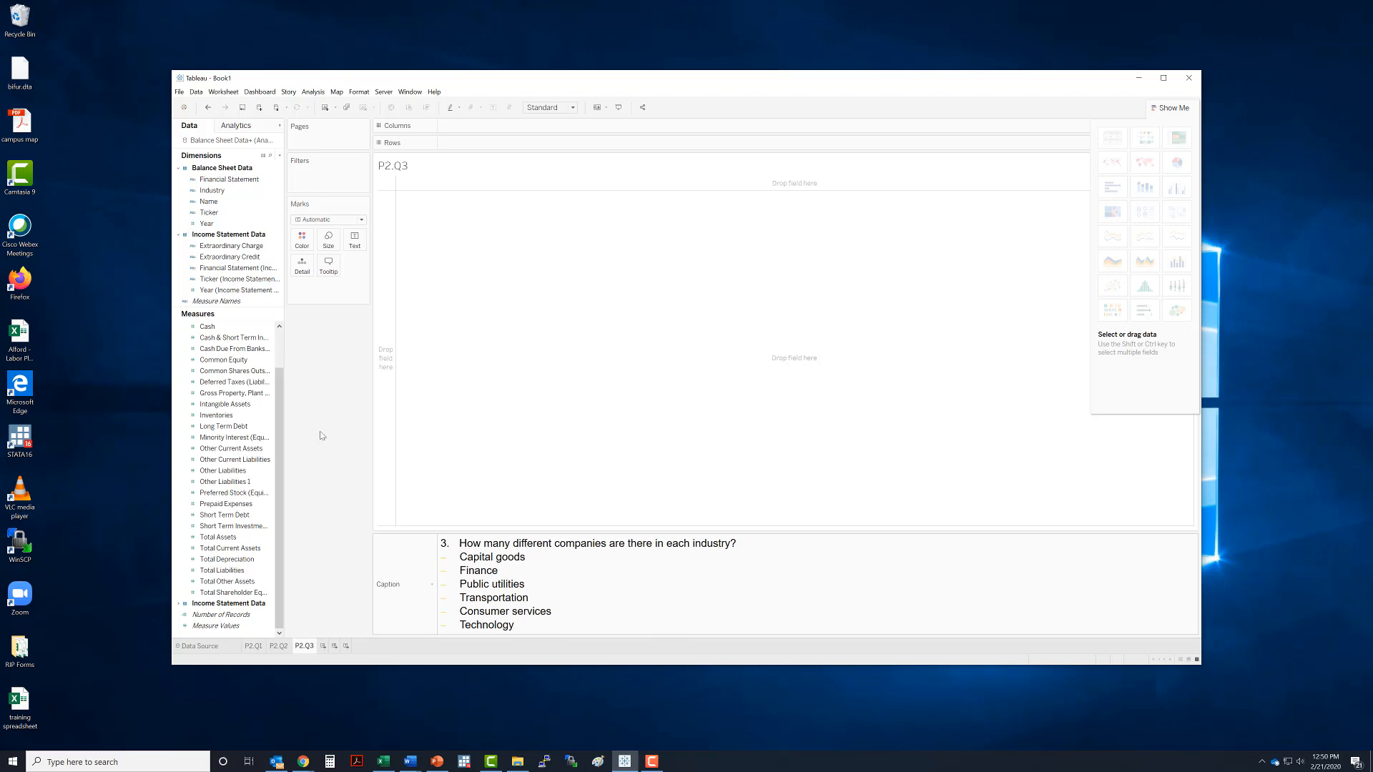
pyautogui.click(211, 190)
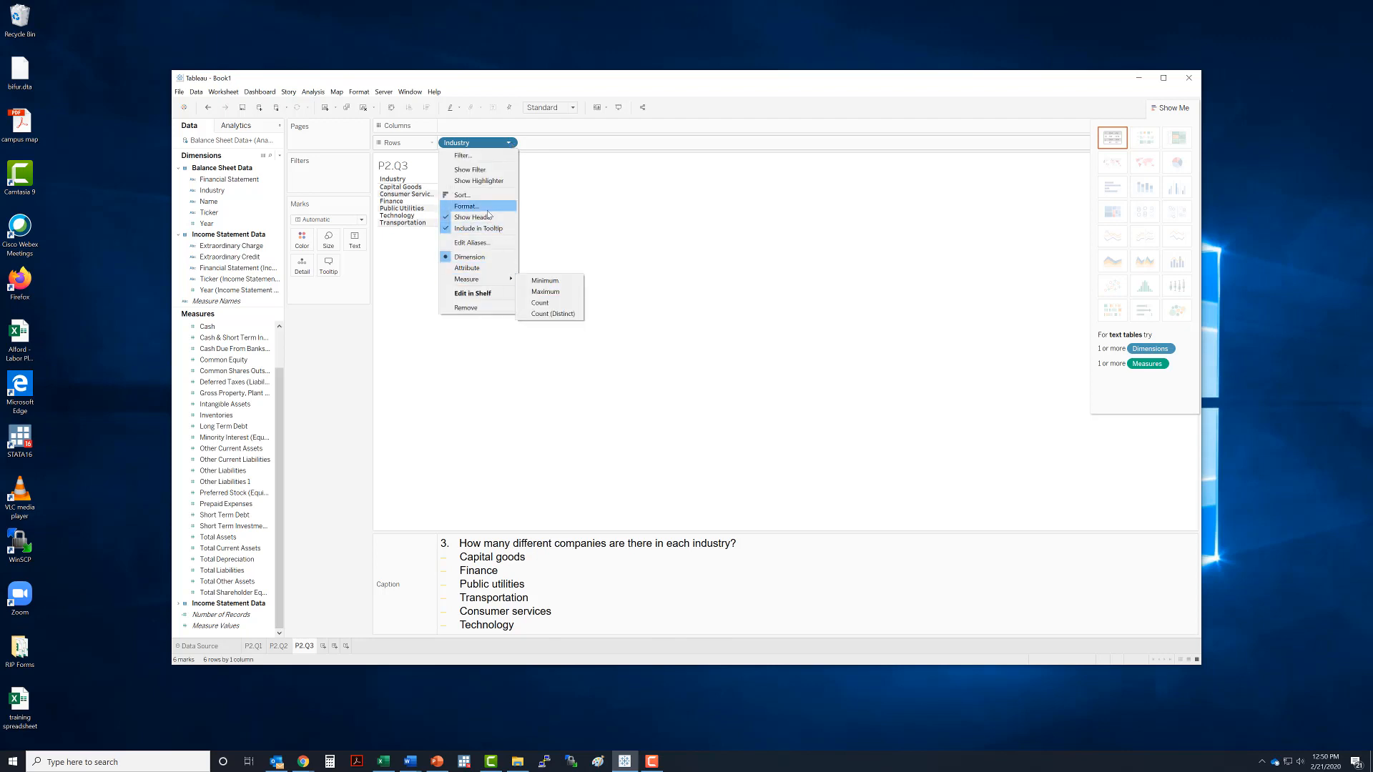
pyautogui.moveTo(467, 308)
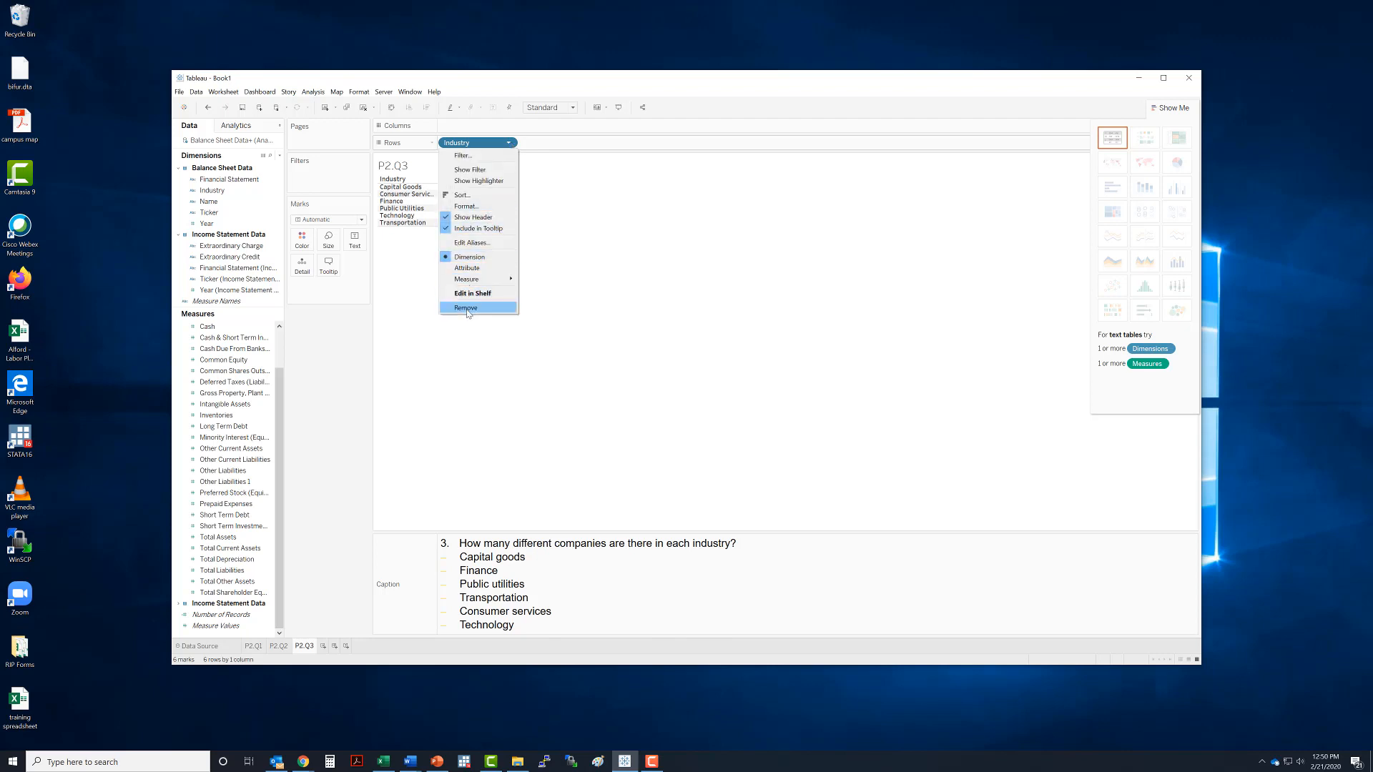
pyautogui.click(465, 308)
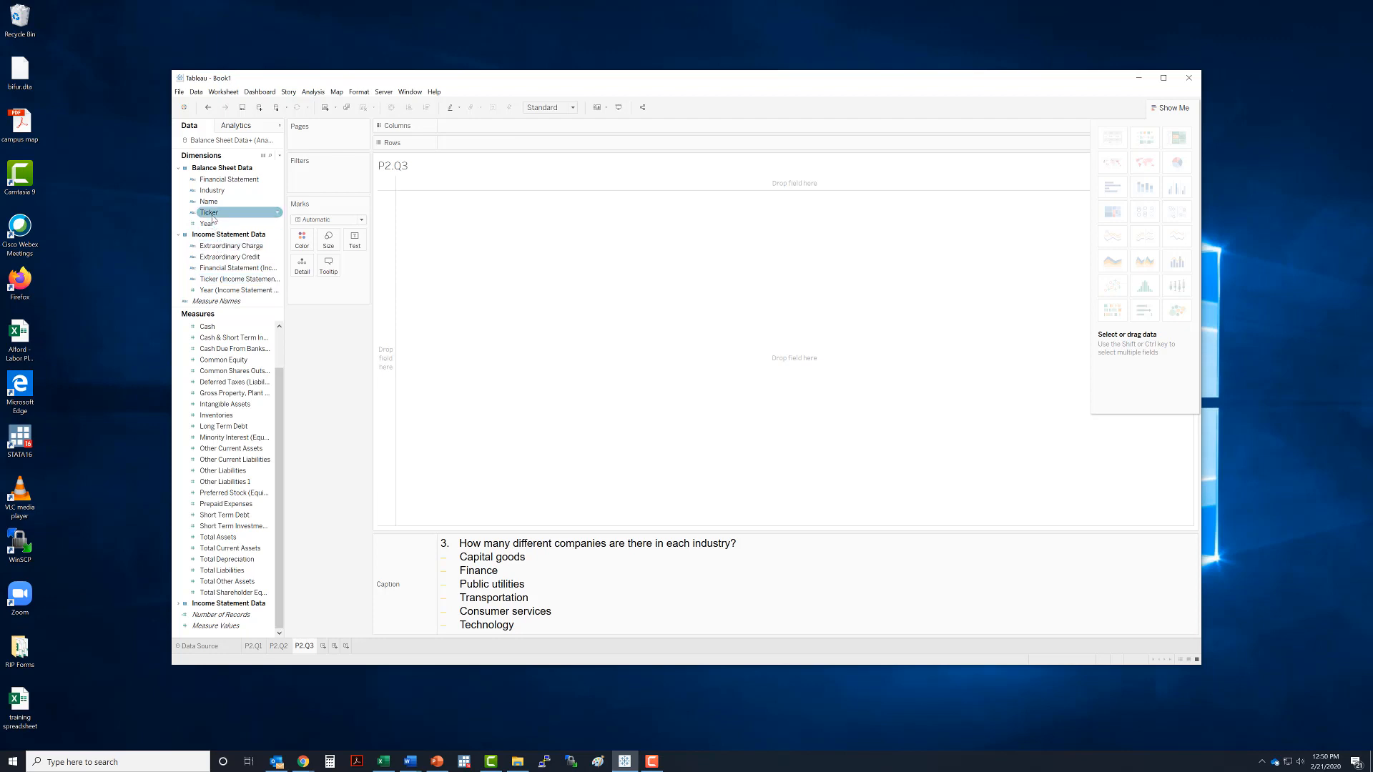
# - Add Ticker to Rows as Count (Distinct) and show the mark label 174 on the bar
pyautogui.moveTo(209, 211); pyautogui.dragTo(502, 141)
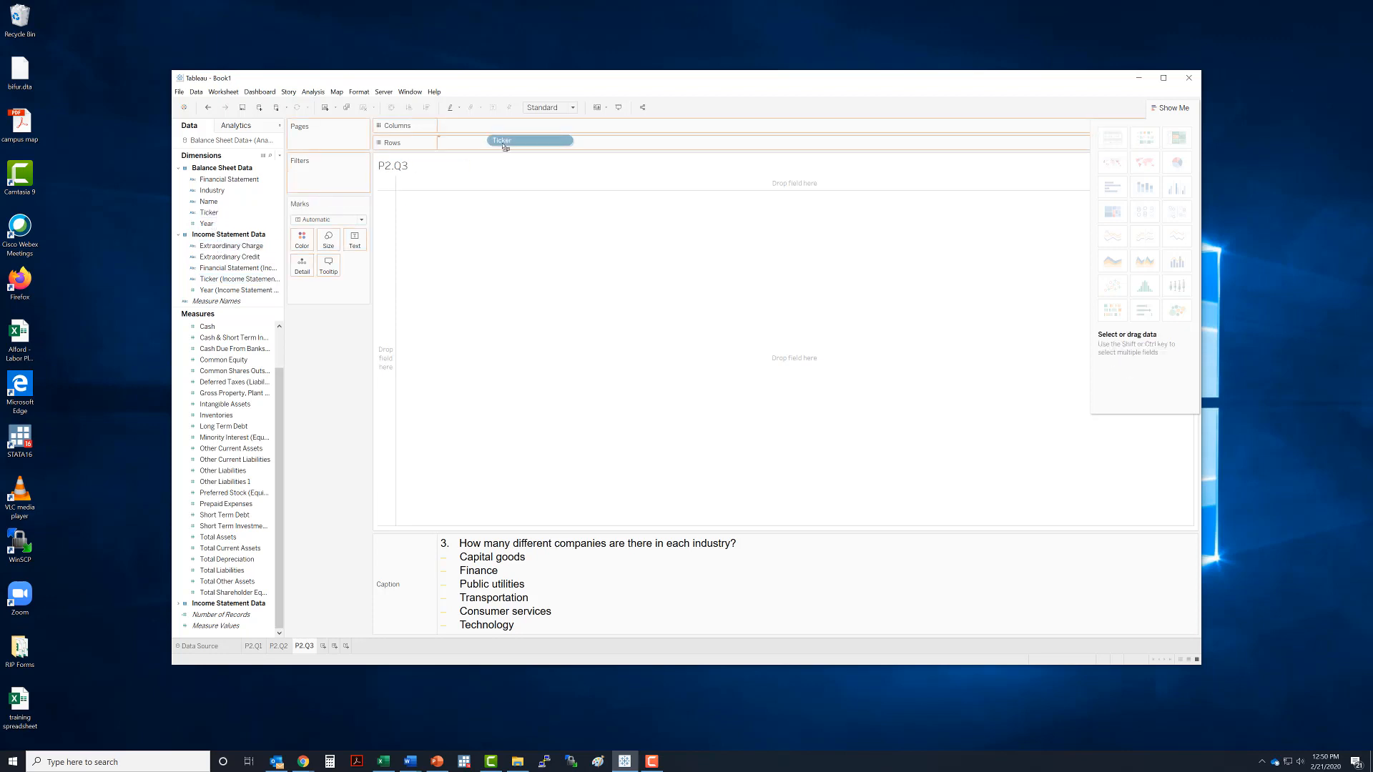
pyautogui.moveTo(530, 140); pyautogui.dragTo(453, 141)
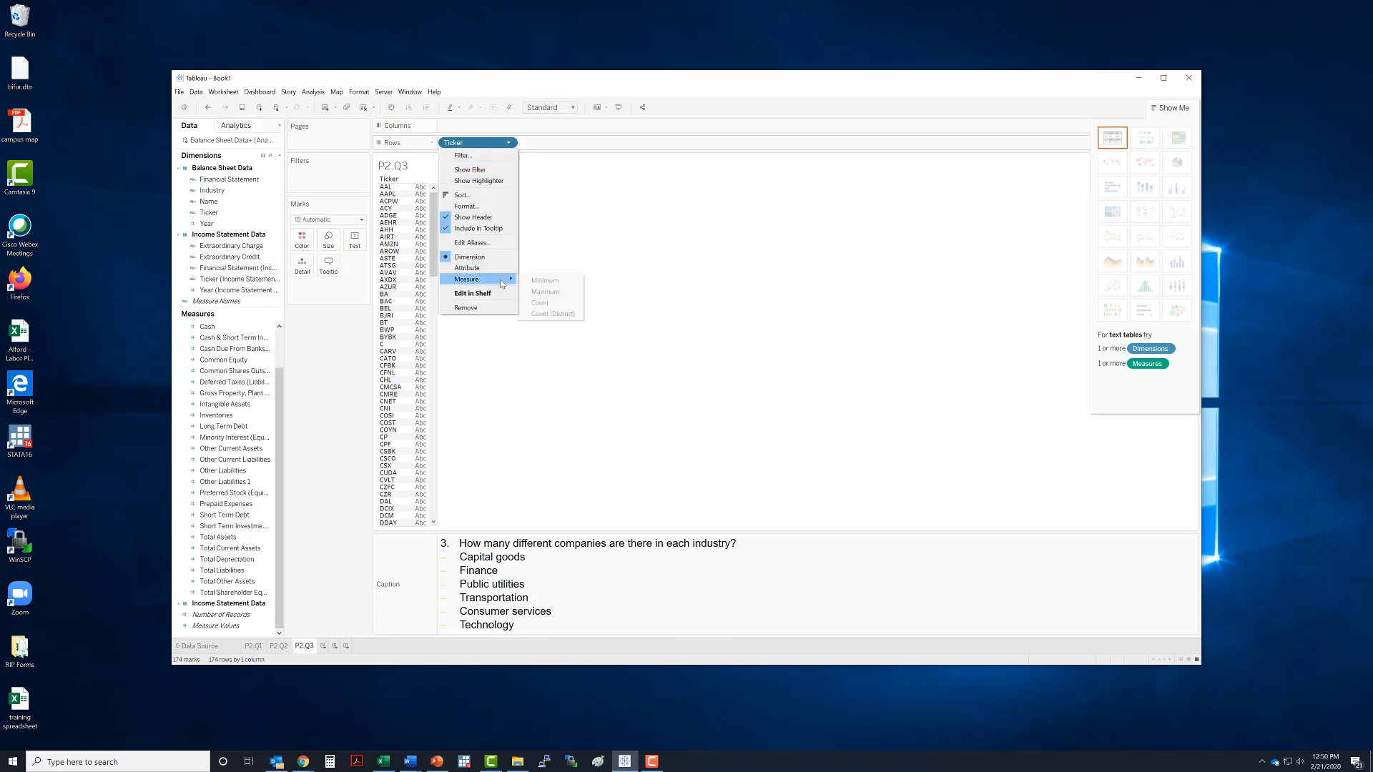
pyautogui.click(552, 313)
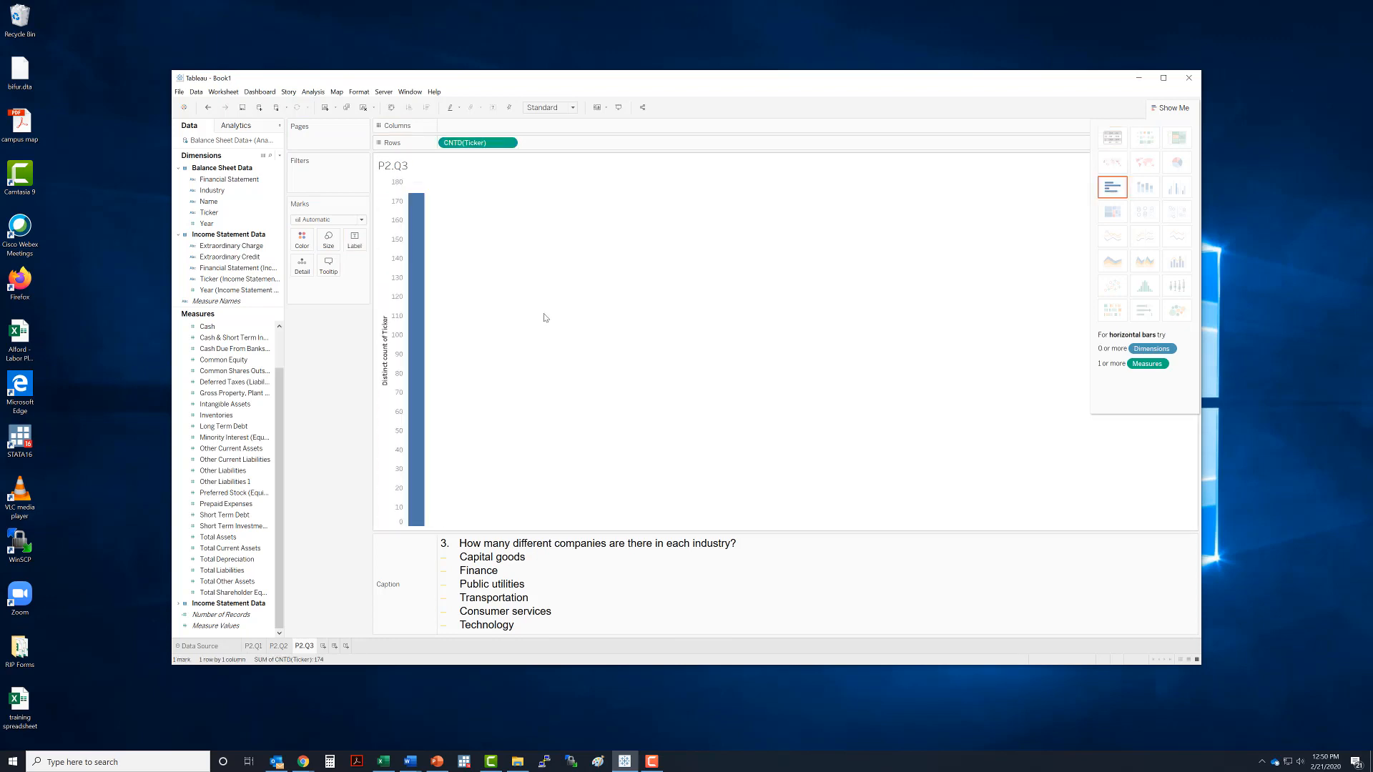
pyautogui.click(355, 239)
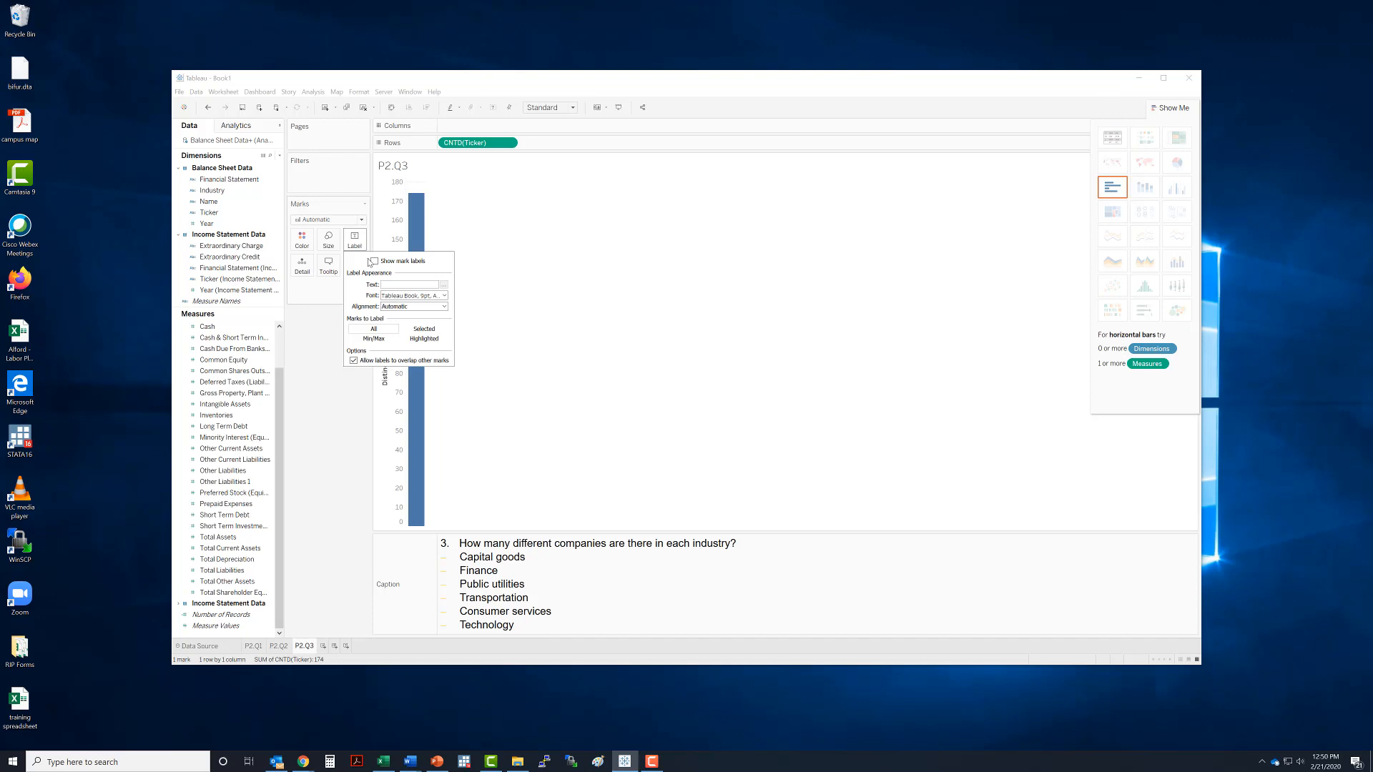
pyautogui.click(374, 261)
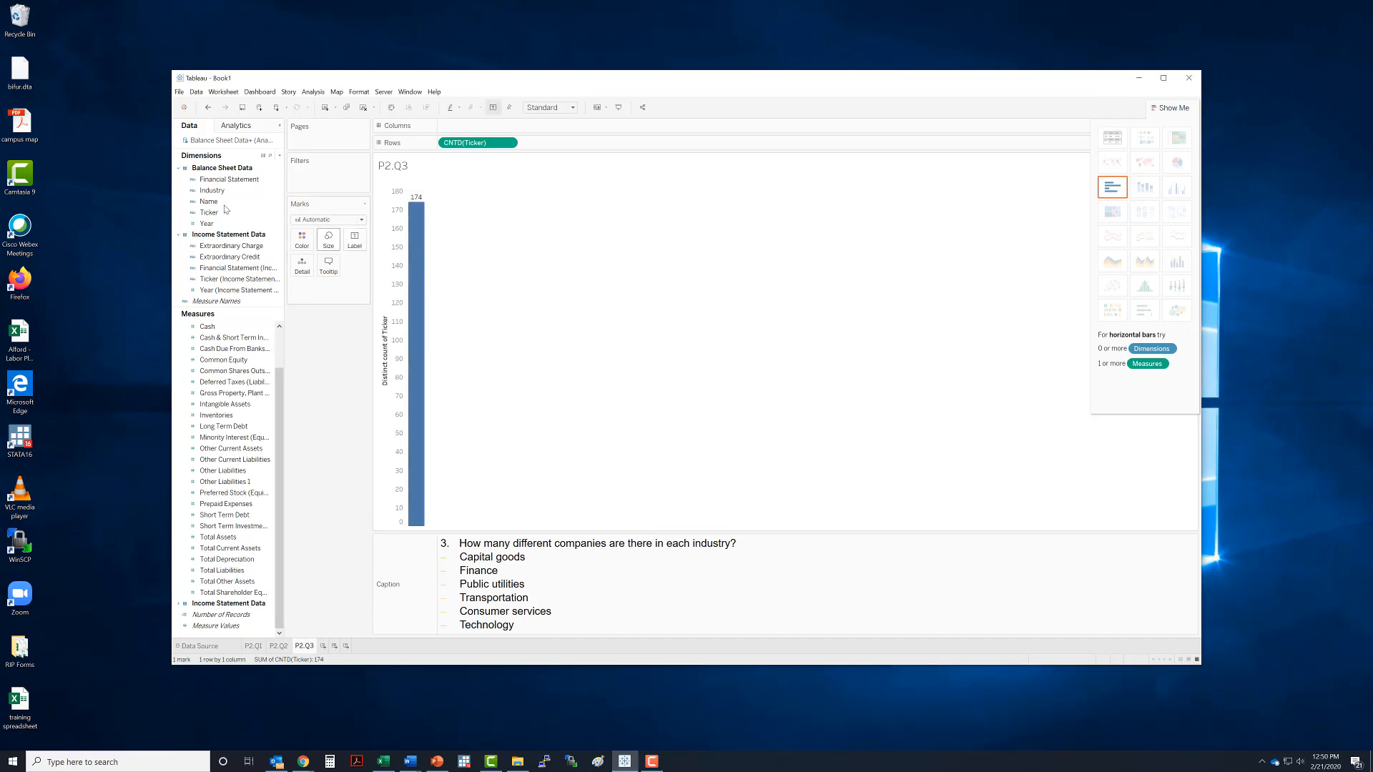
# - Place Industry on Columns so the count splits into six labelled bars of 28 to 30
pyautogui.moveTo(211, 190); pyautogui.dragTo(471, 143)
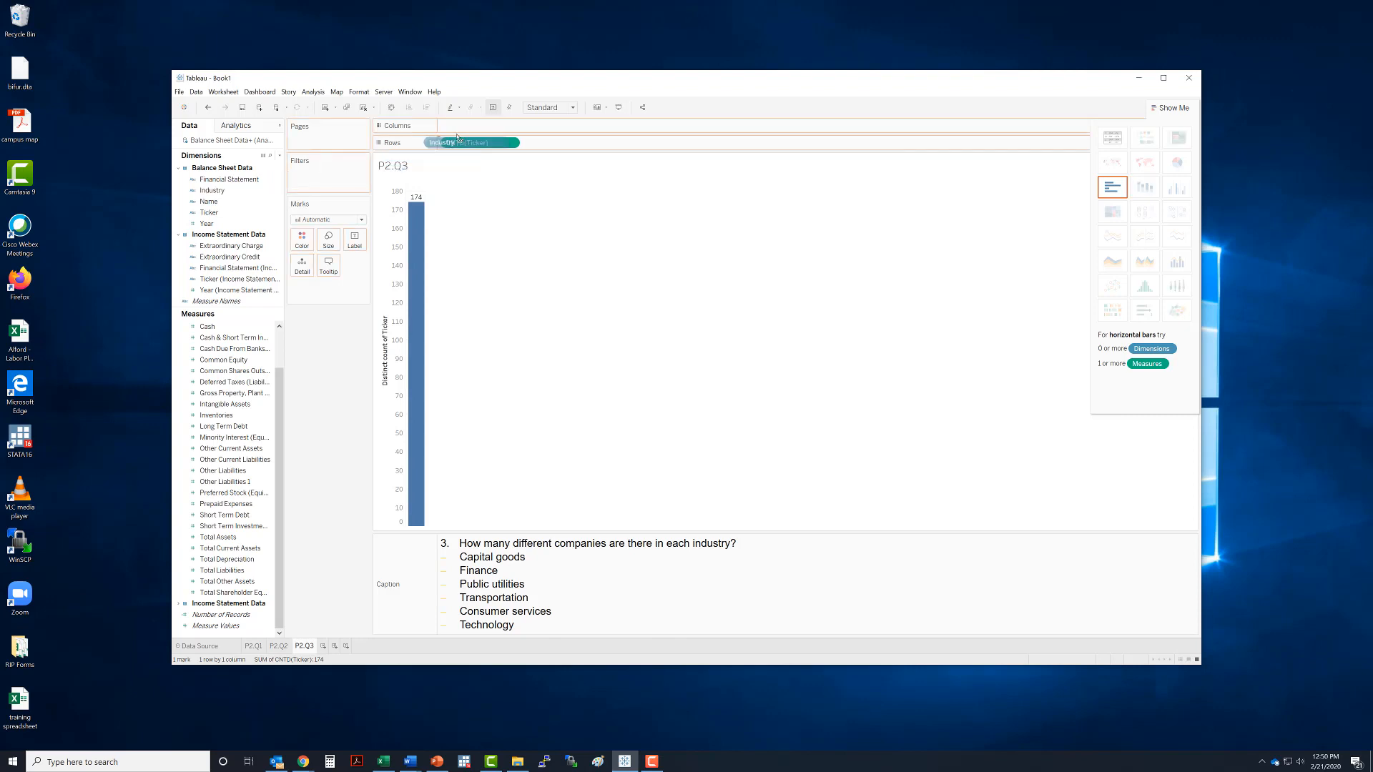
pyautogui.moveTo(446, 143); pyautogui.dragTo(477, 125)
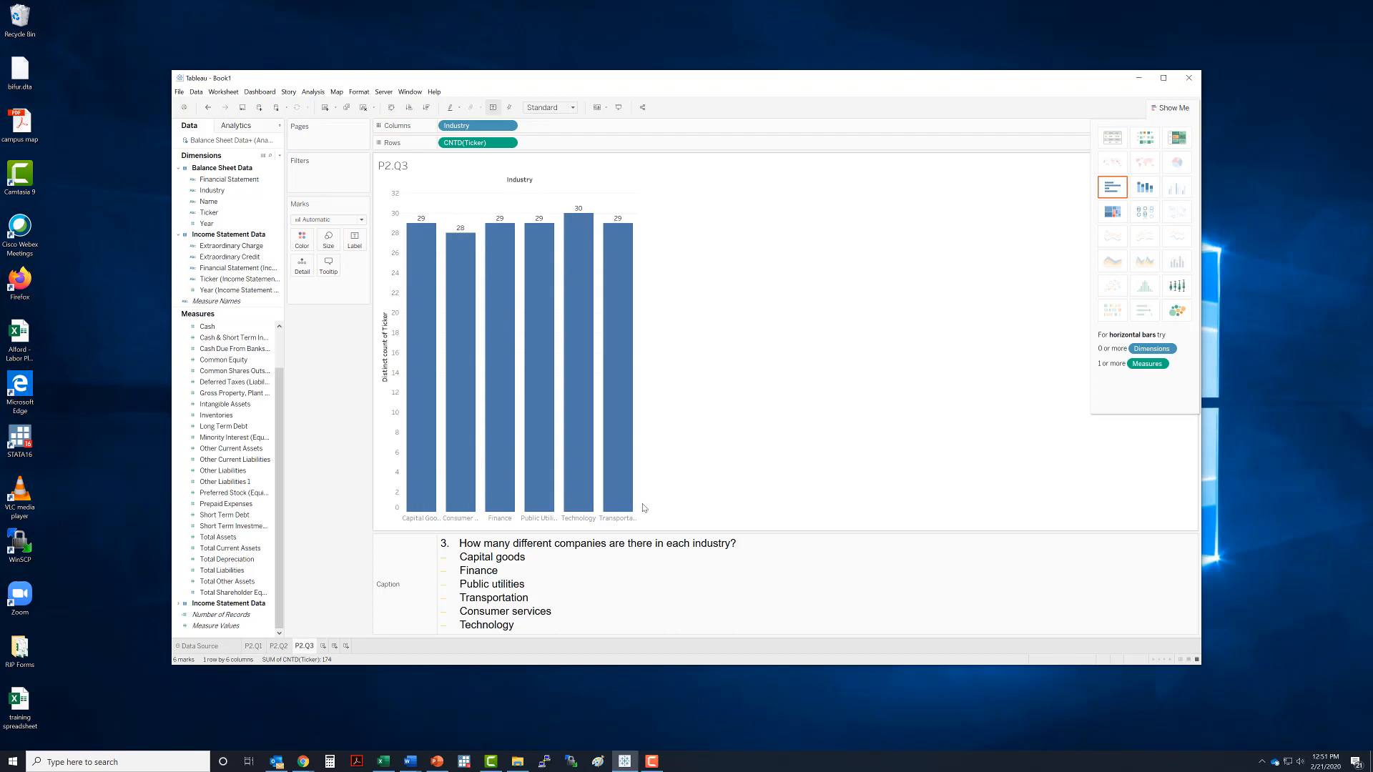
pyautogui.moveTo(633, 527)
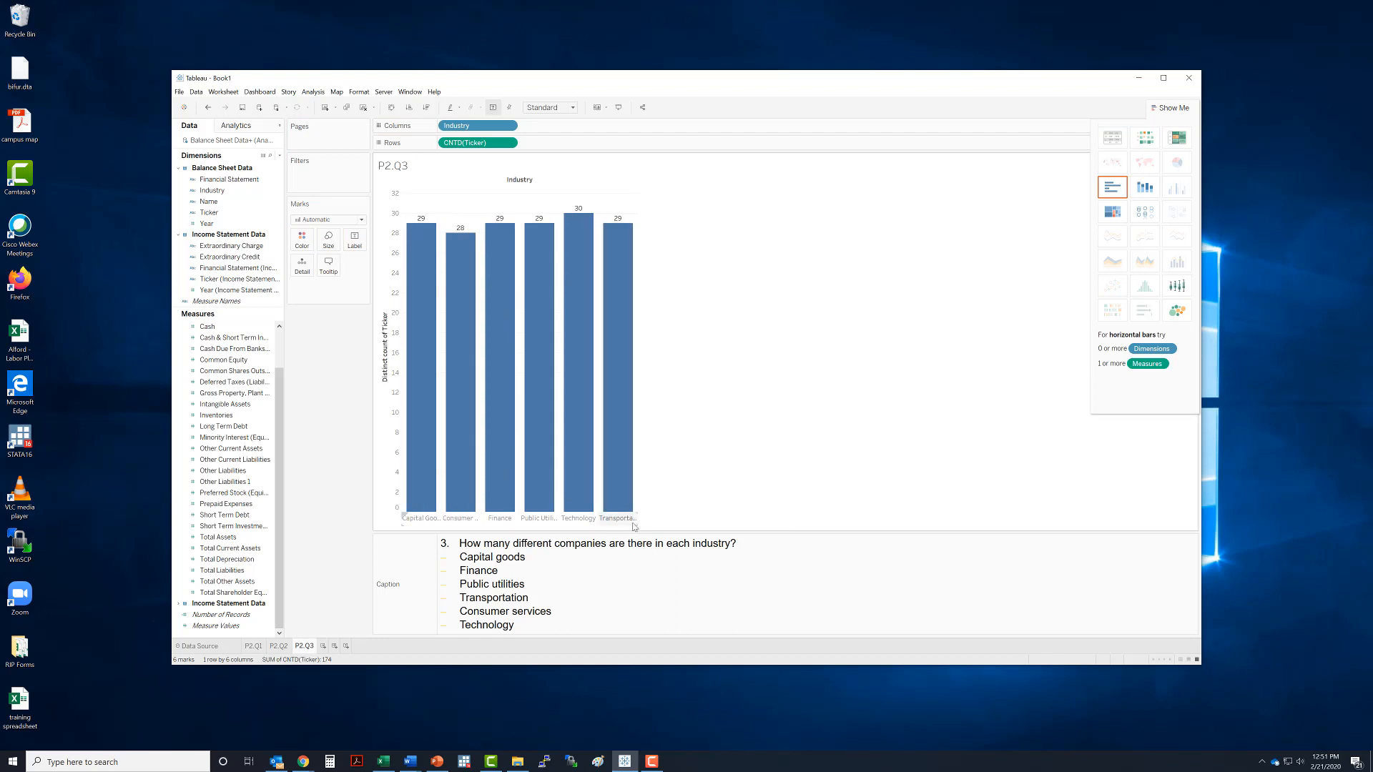
pyautogui.moveTo(635, 521)
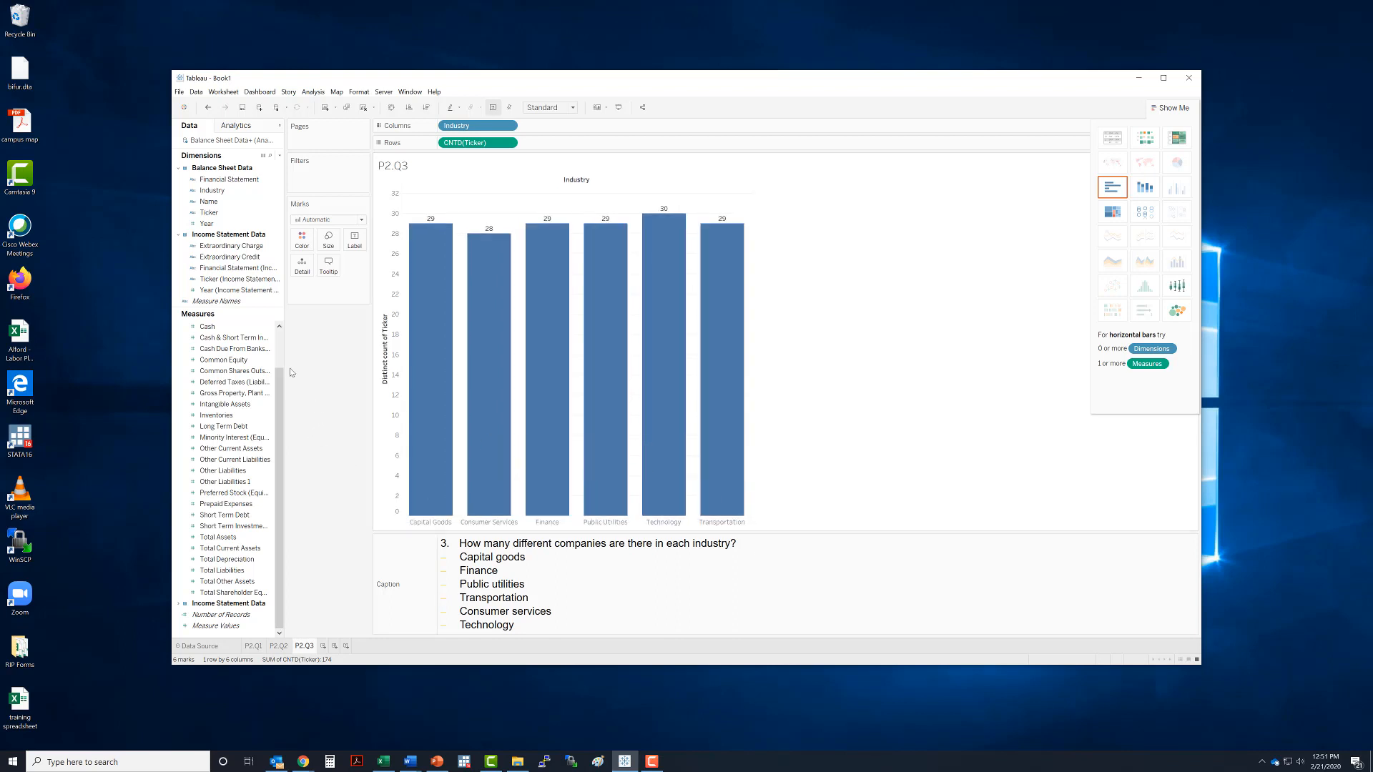
# - Put Industry on the Color card so each industry bar gets its own color
pyautogui.click(211, 190)
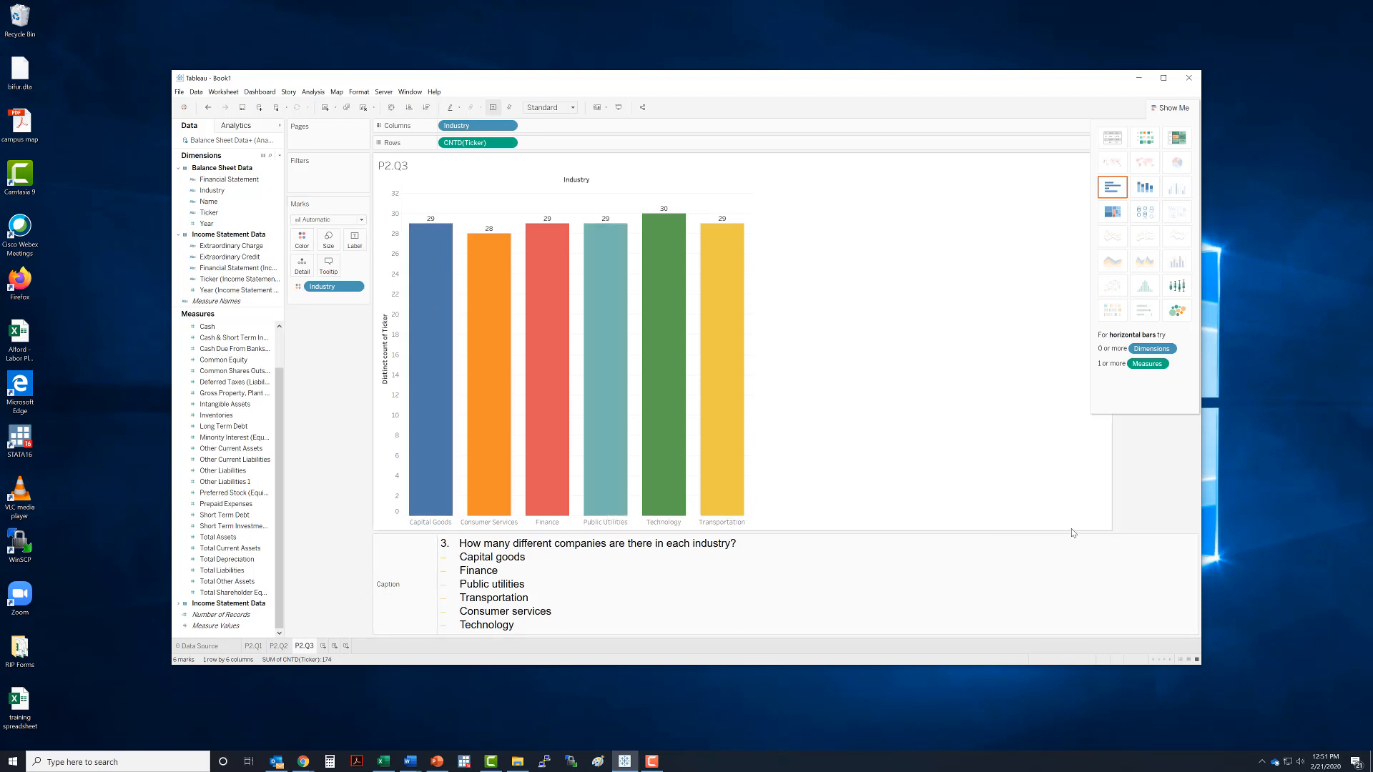
pyautogui.moveTo(663, 468)
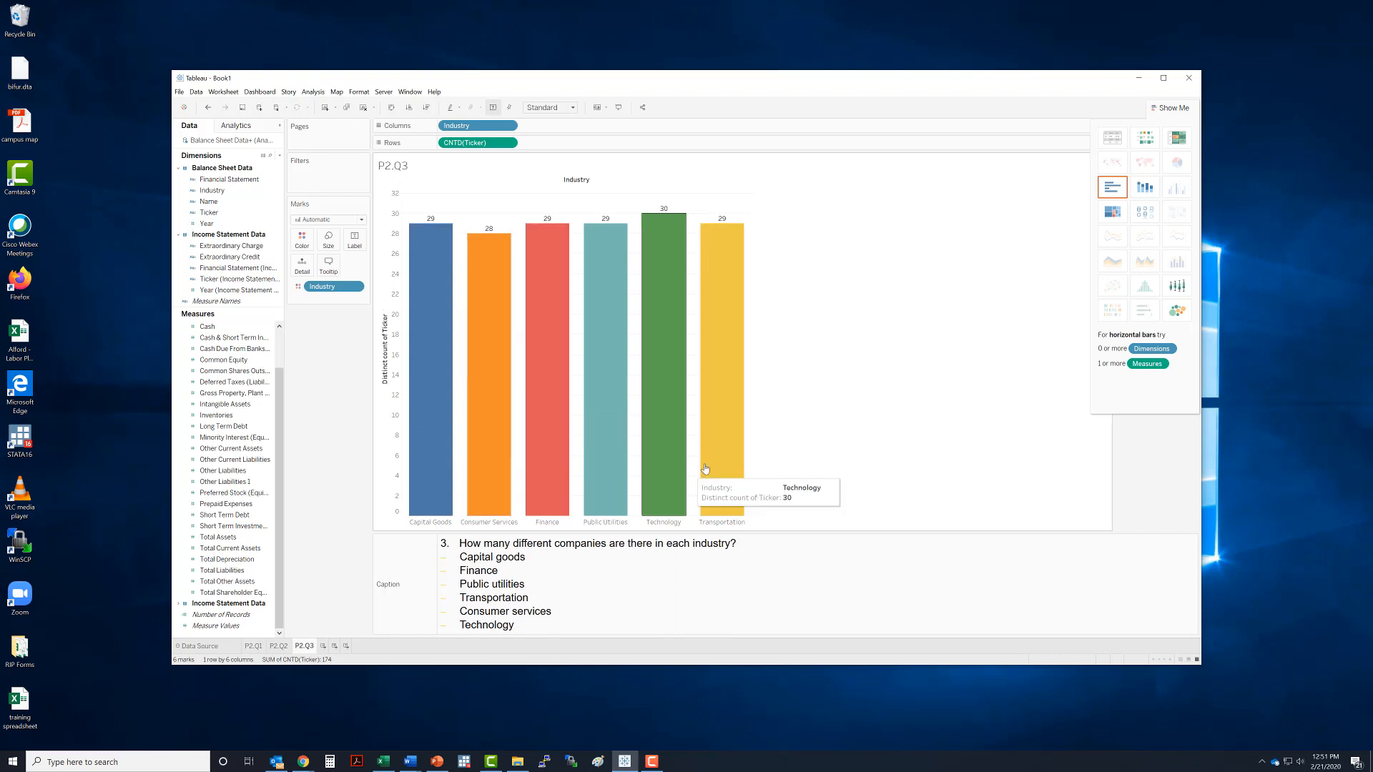
pyautogui.moveTo(1138, 476)
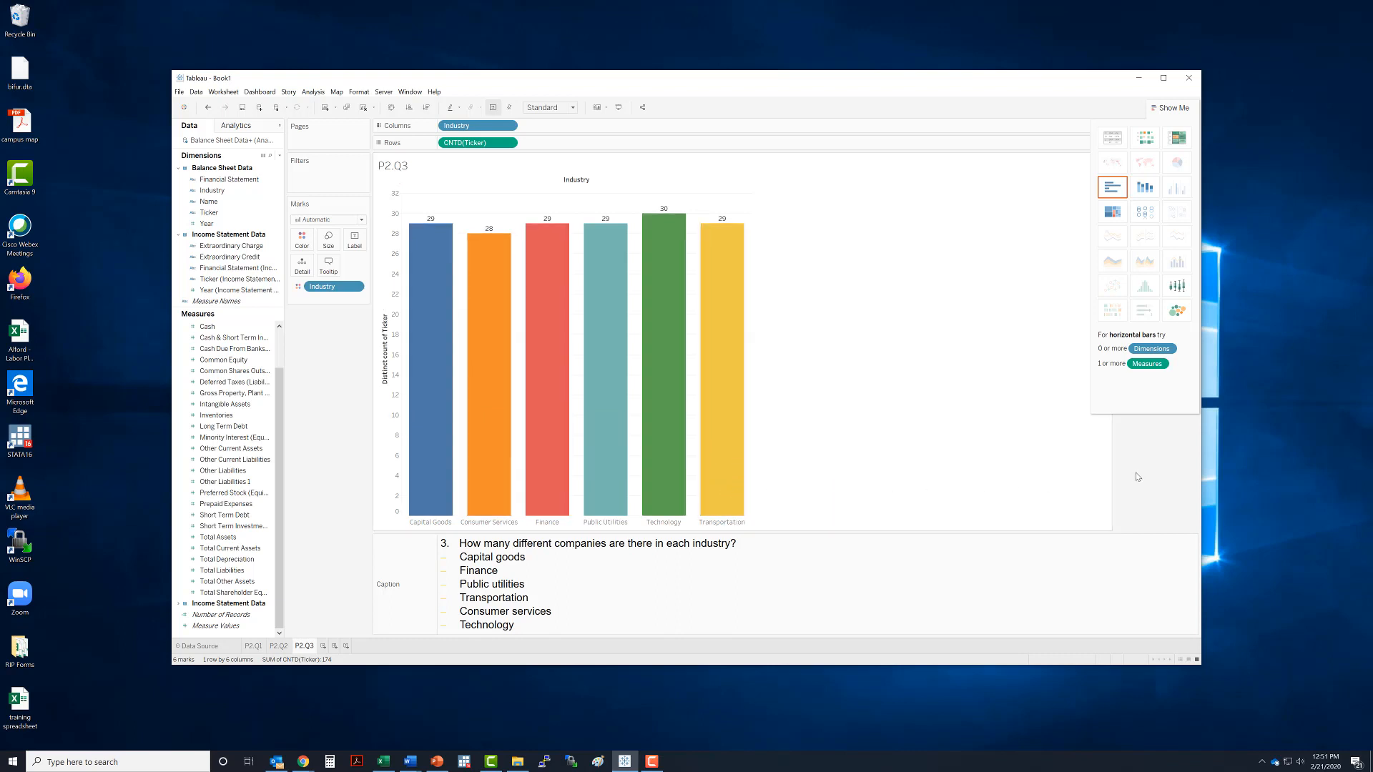
pyautogui.moveTo(446, 407)
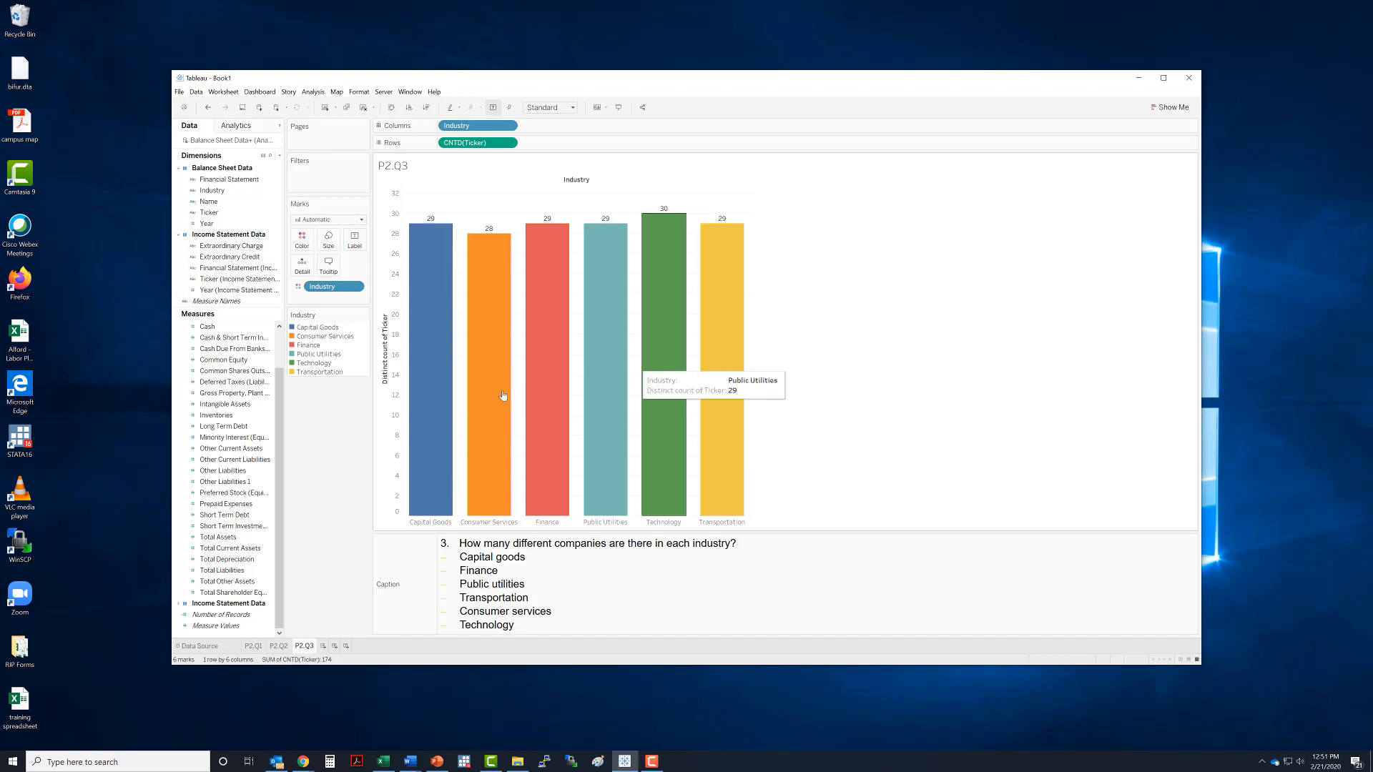
pyautogui.moveTo(499, 380)
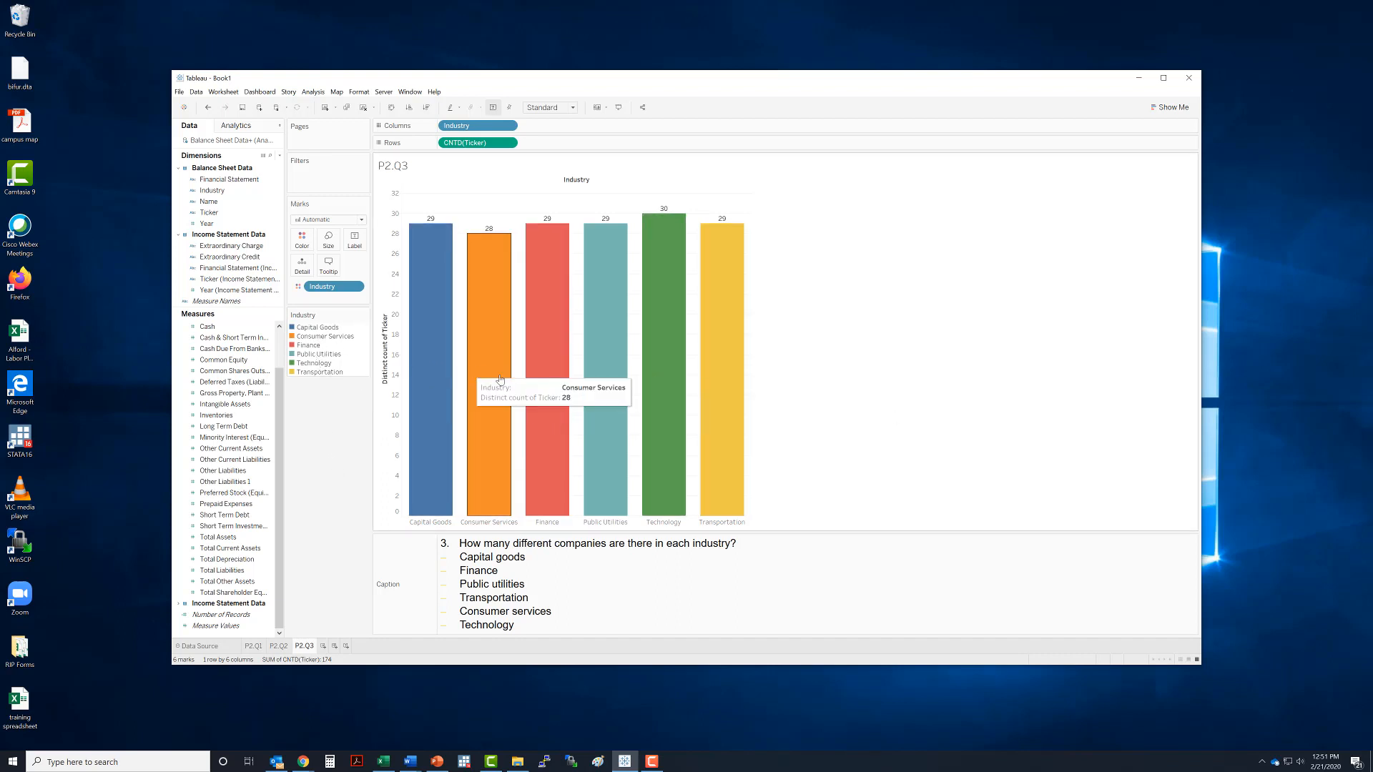